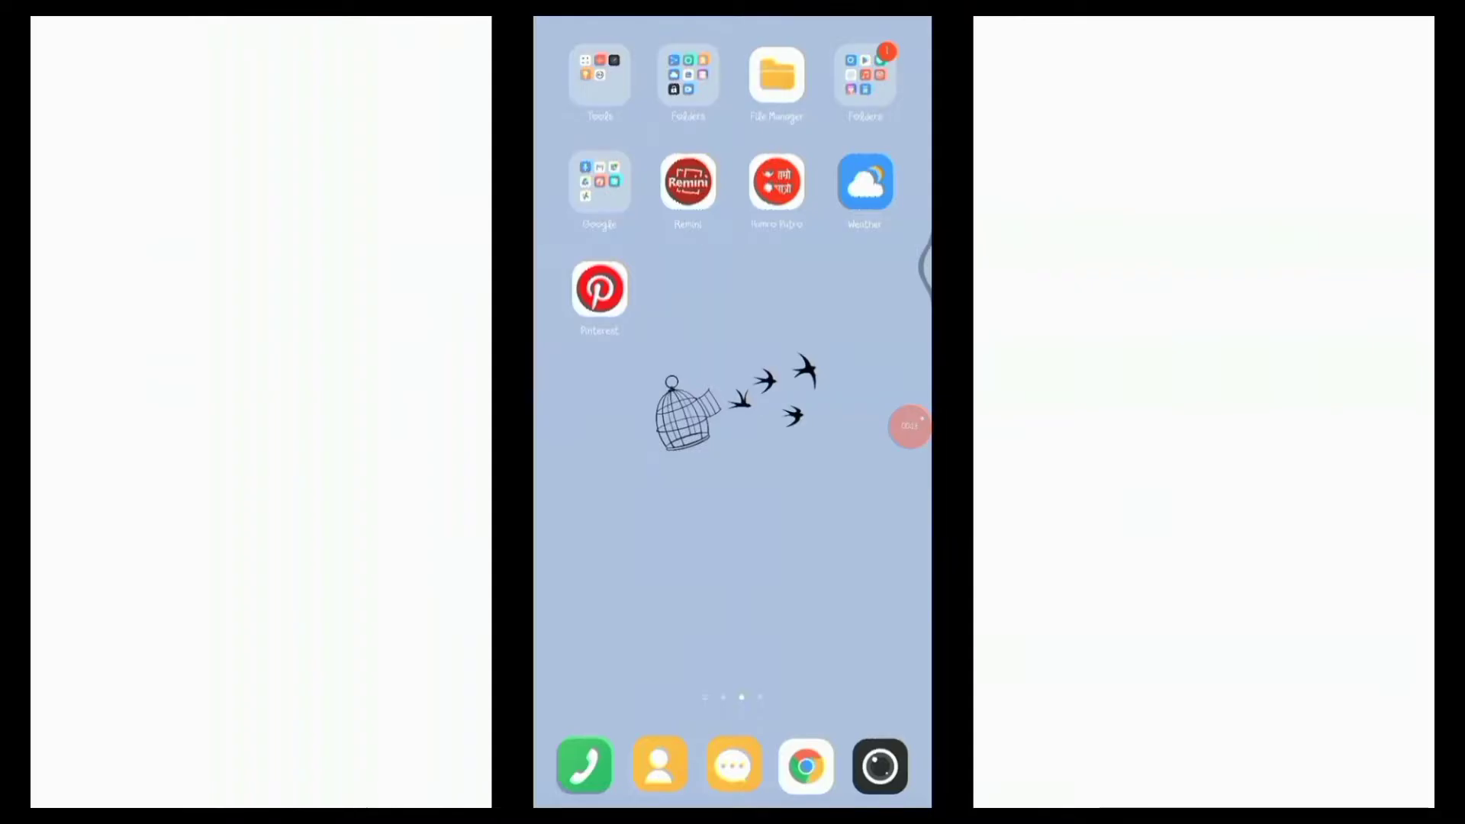
Launch Pinterest and reach the Edit Pin page for the saved night-light pin
click(600, 290)
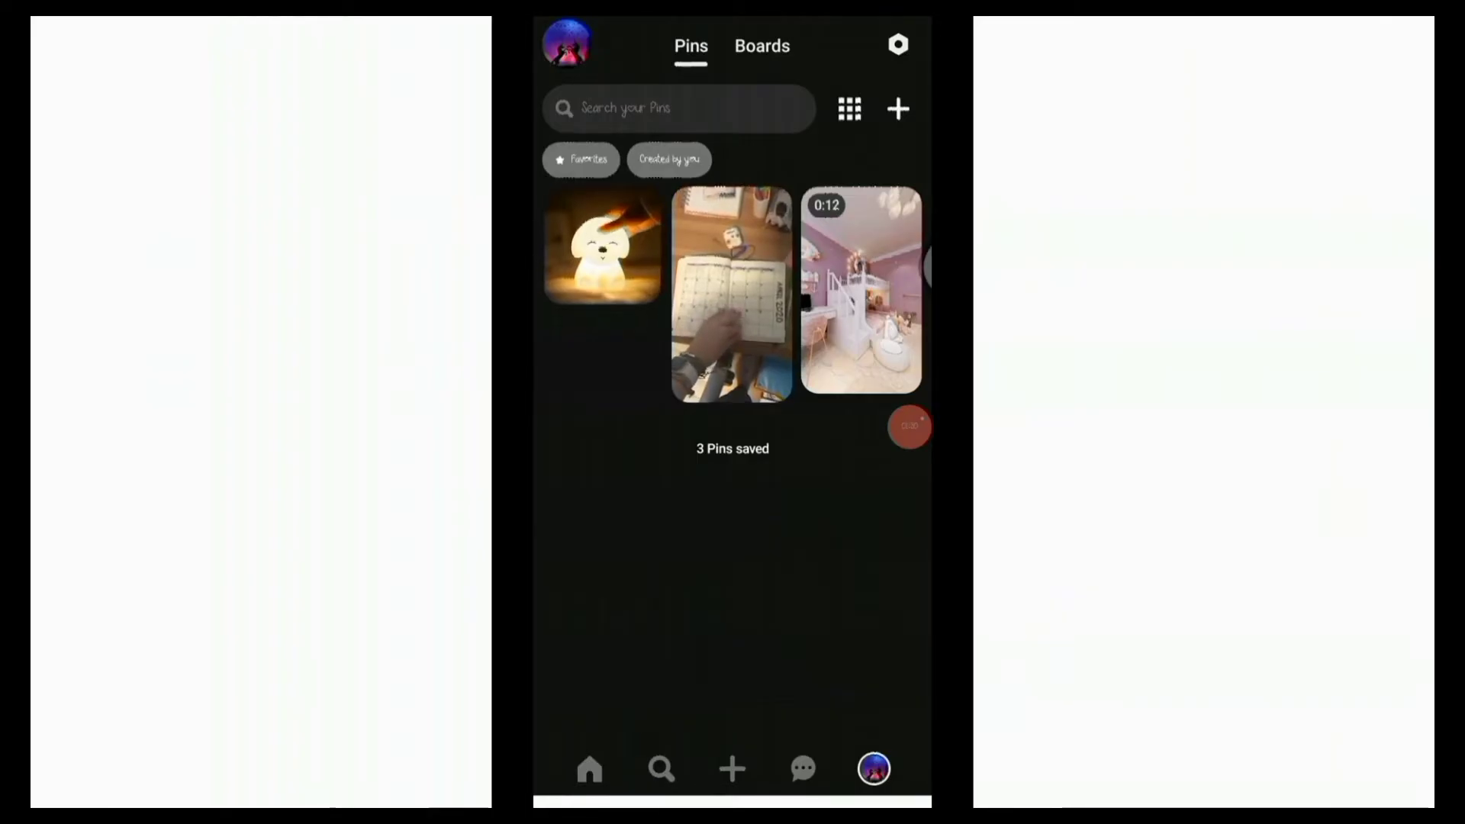
click(603, 246)
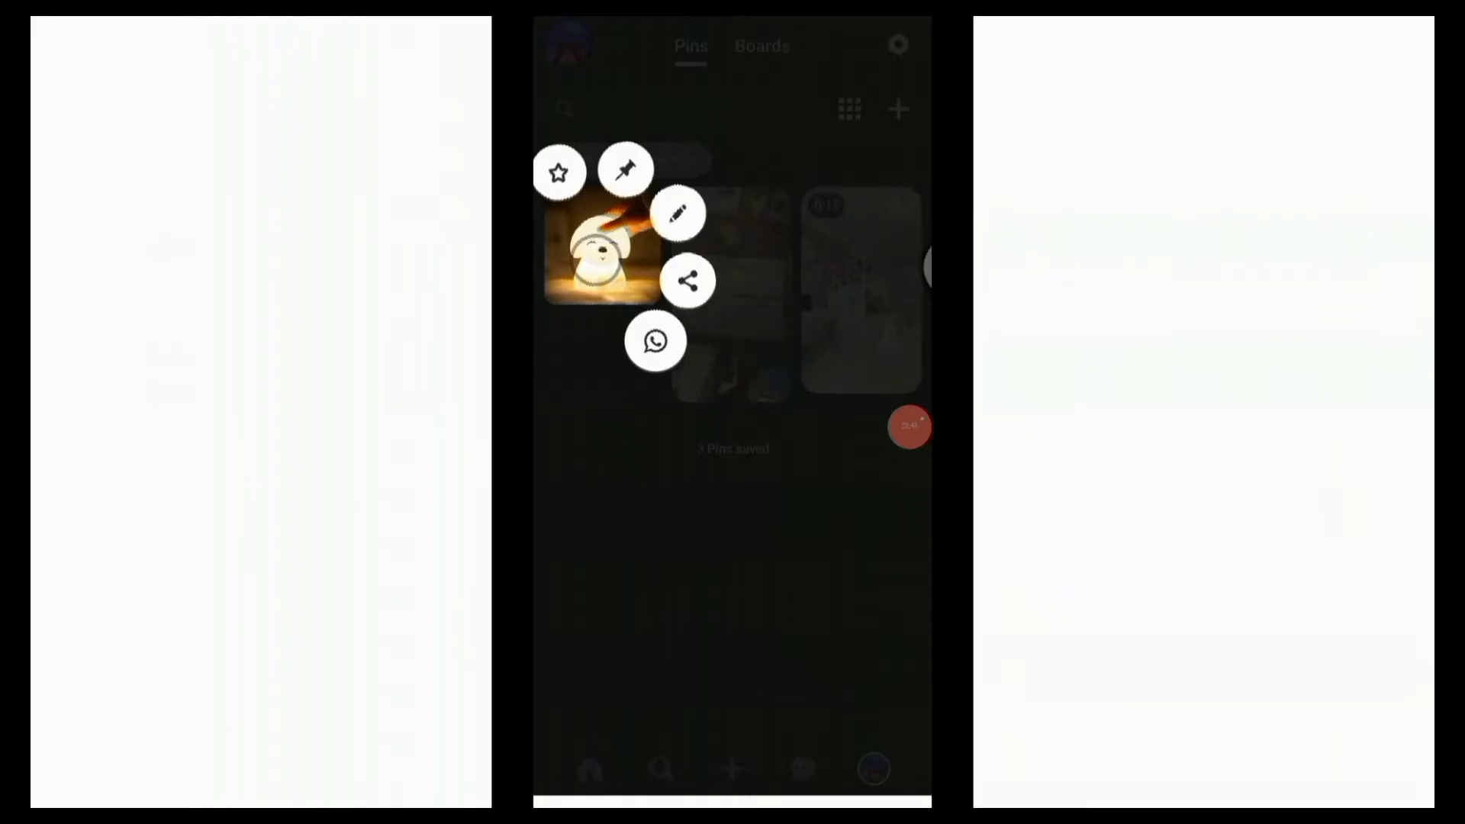
click(678, 214)
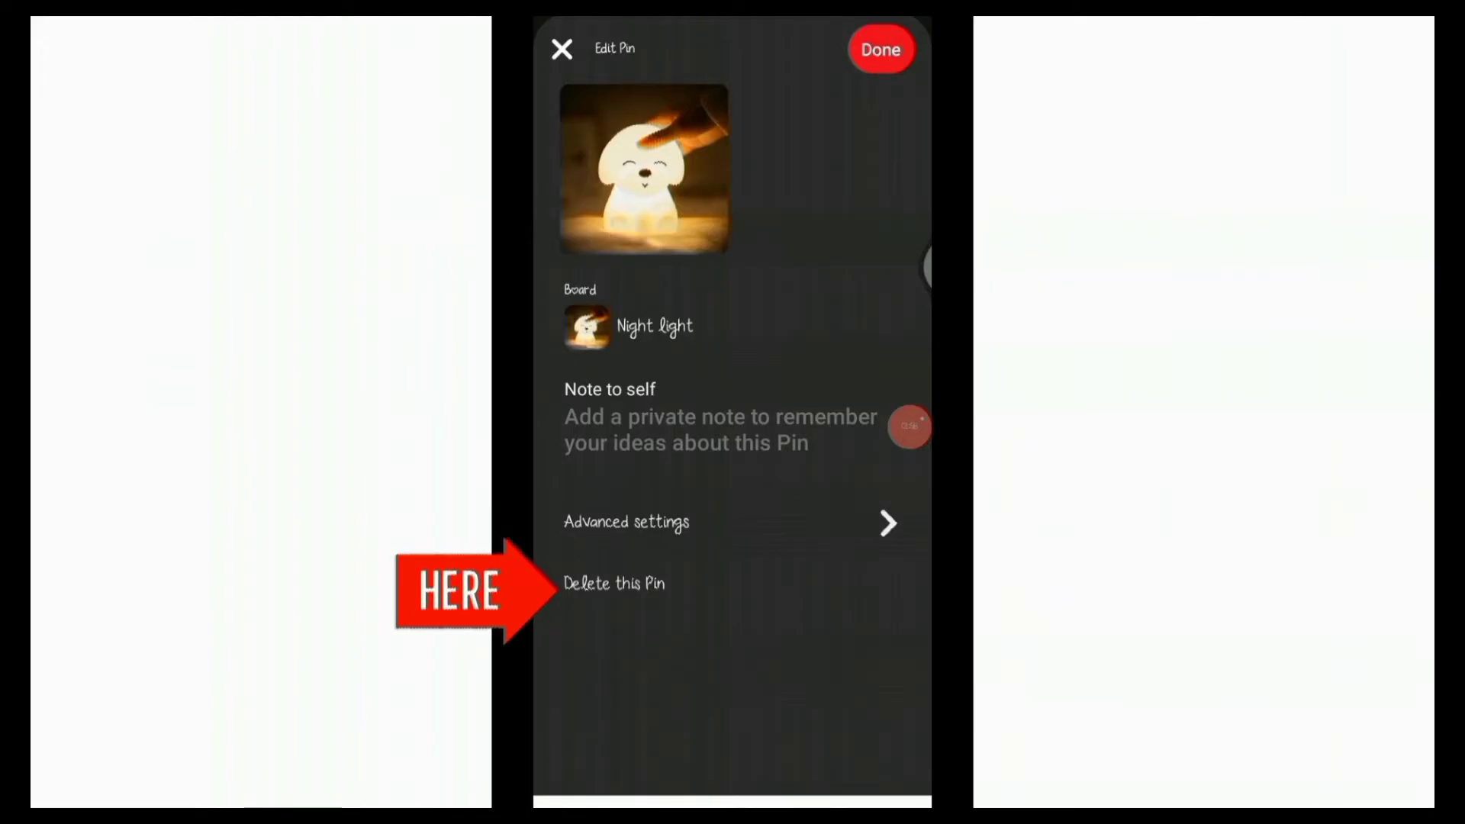
Delete the night-light pin permanently, leaving 2 pins saved on the Pins tab
click(613, 581)
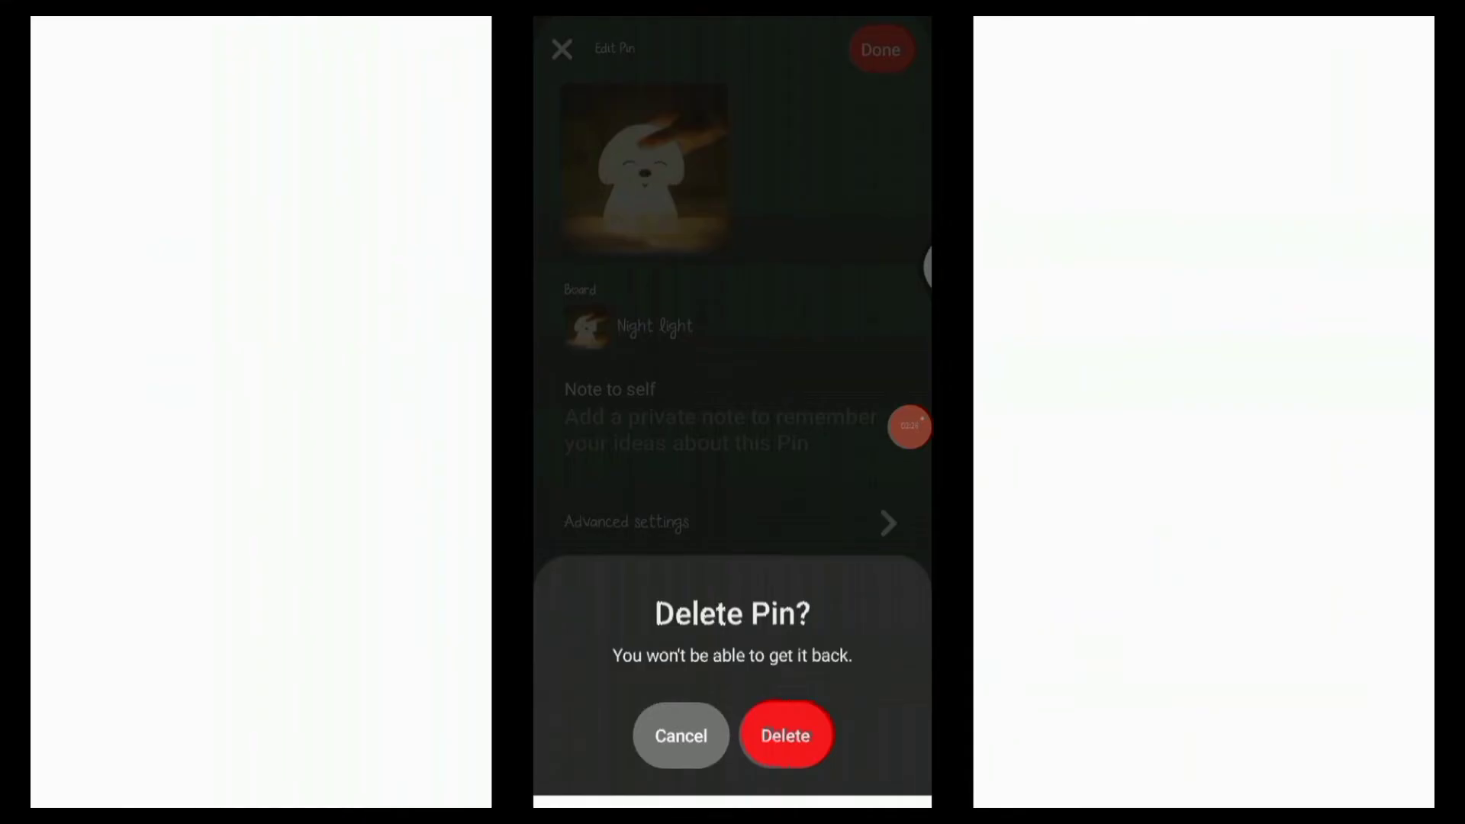
click(784, 736)
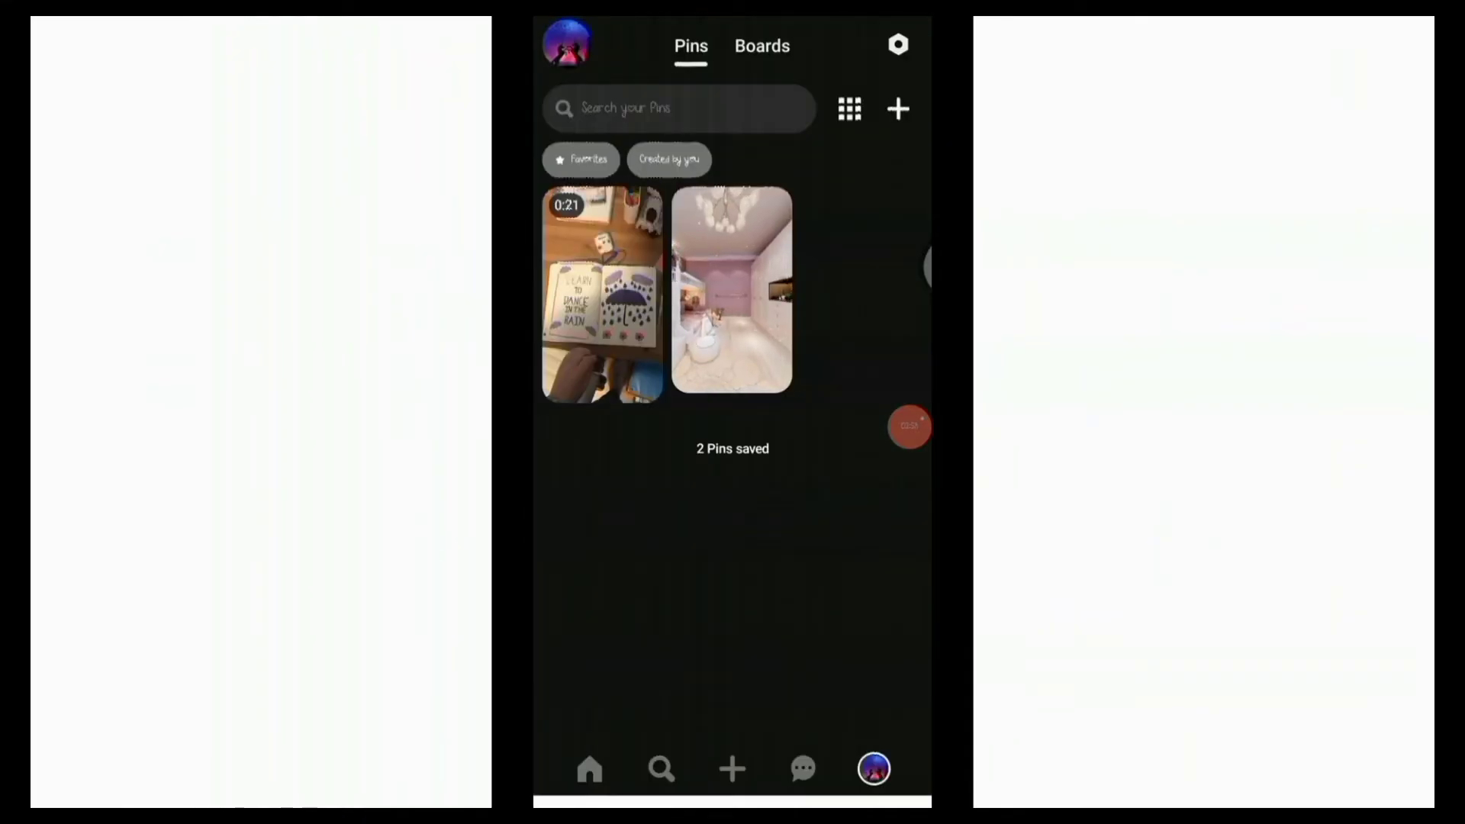